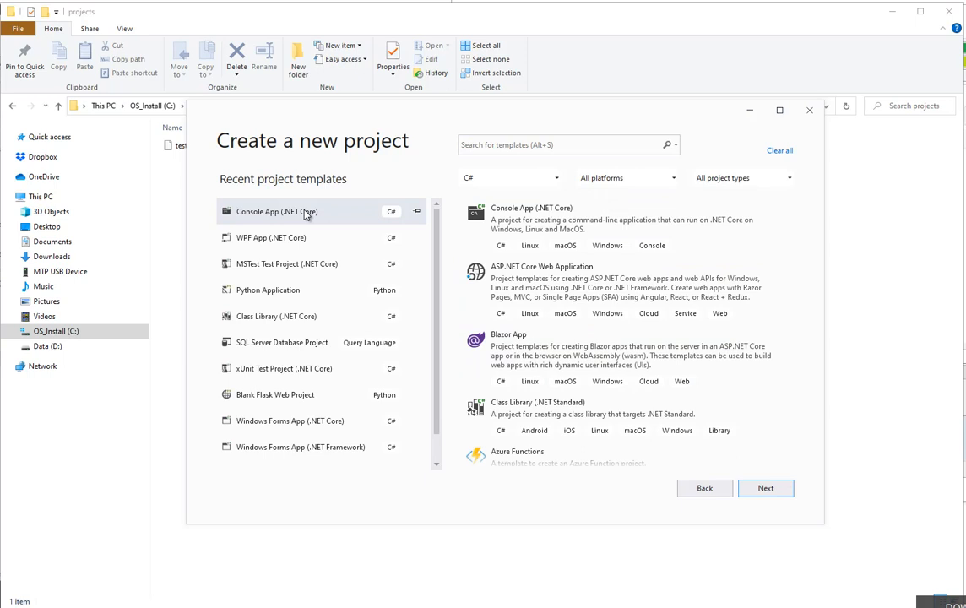
Create a C# Console App (.NET Core) project named OCR in C:\projects.
left_click(765, 488)
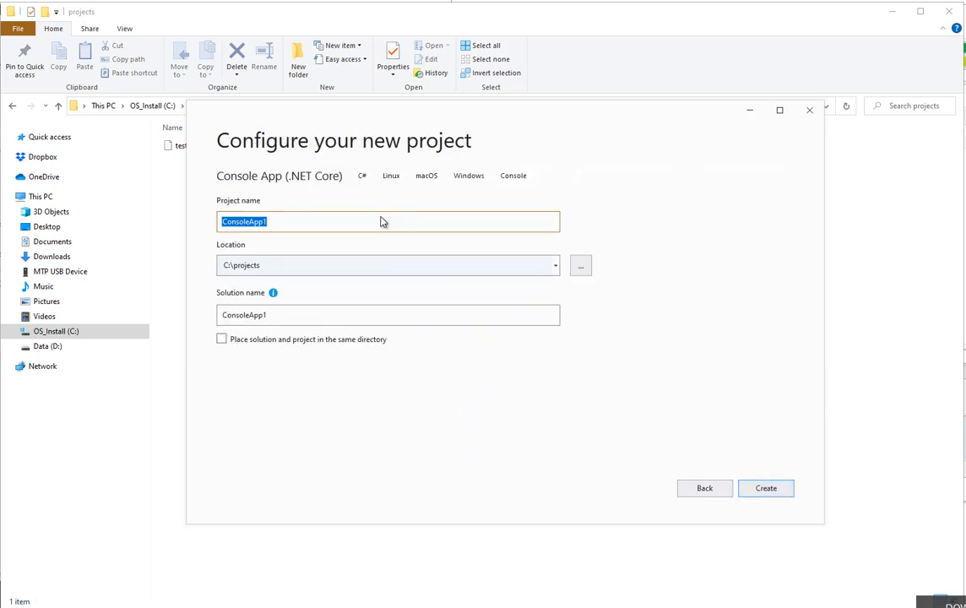
type("OCR")
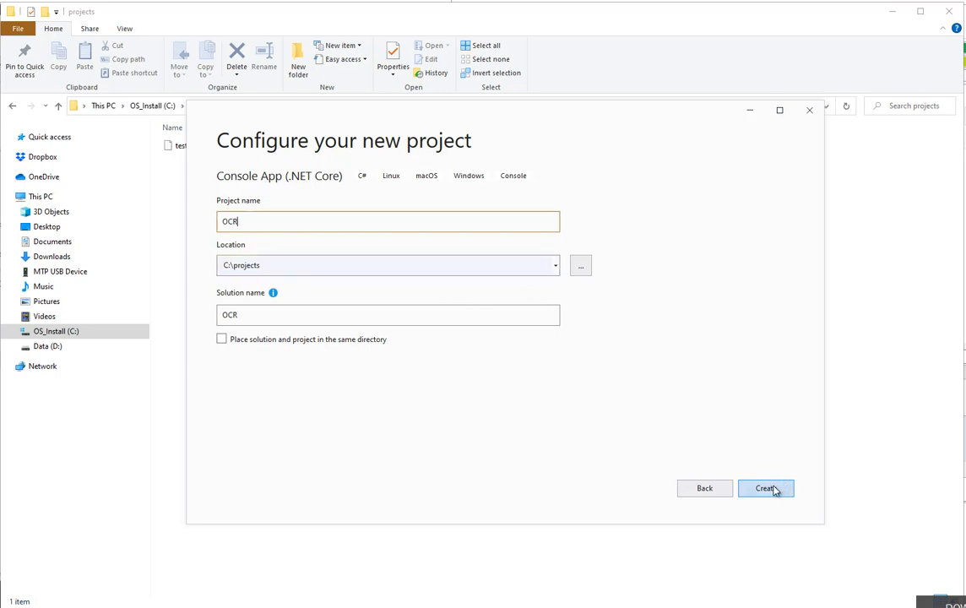
left_click(765, 488)
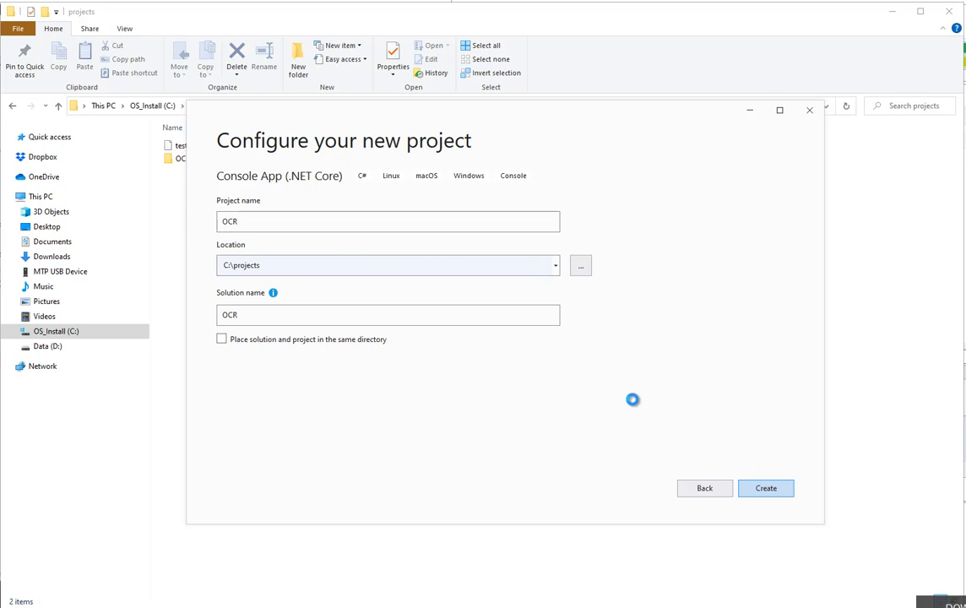
left_click(764, 488)
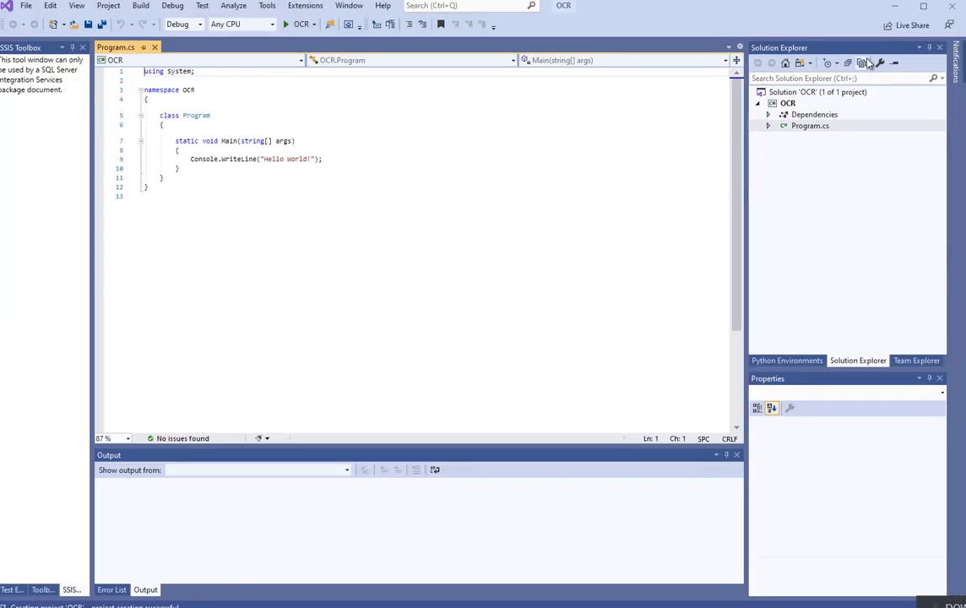
Show all files and add an images folder with test.jpg inside bin/Debug/netcoreapp3.1.
left_click(810, 158)
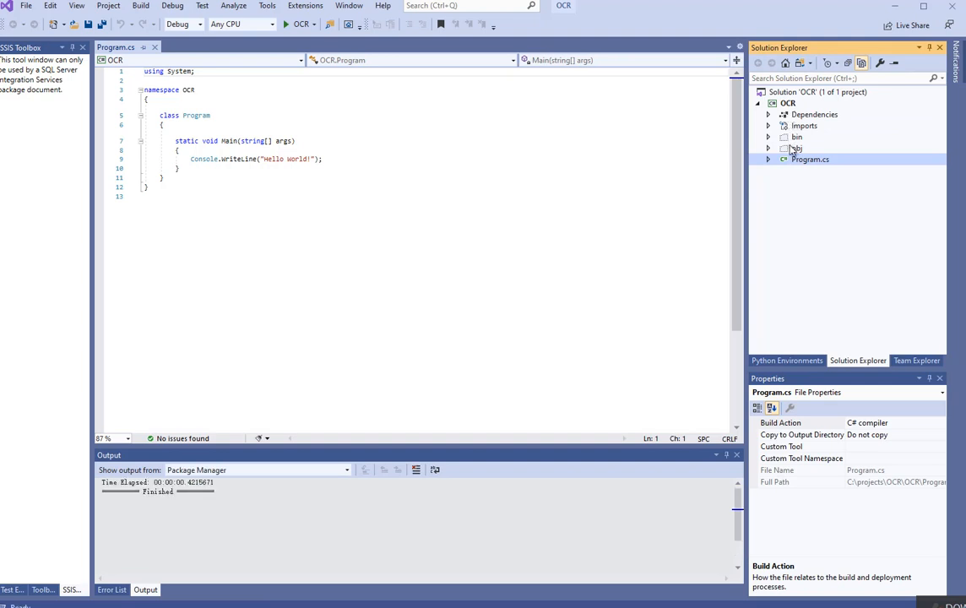
left_click(767, 137)
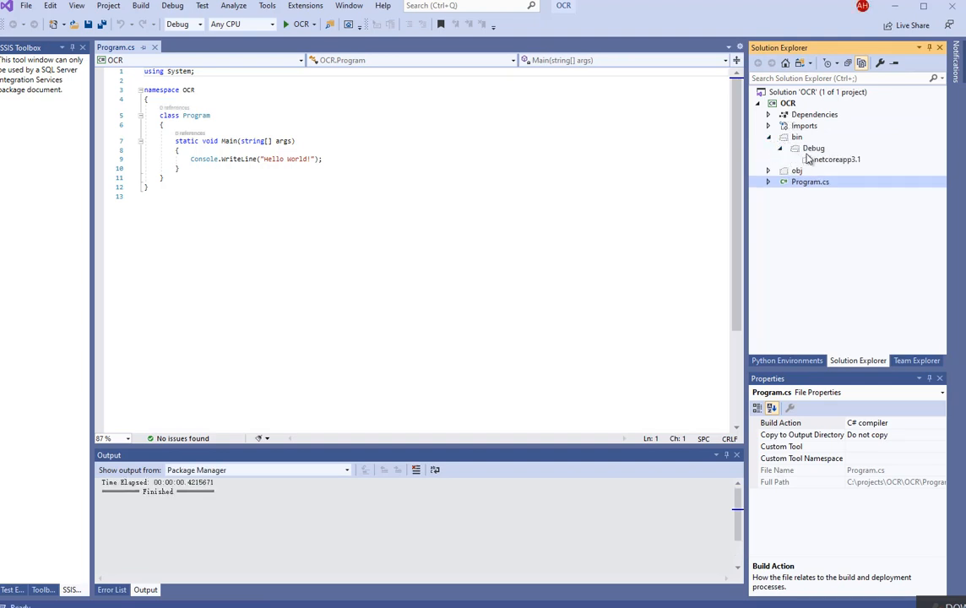
right_click(831, 160)
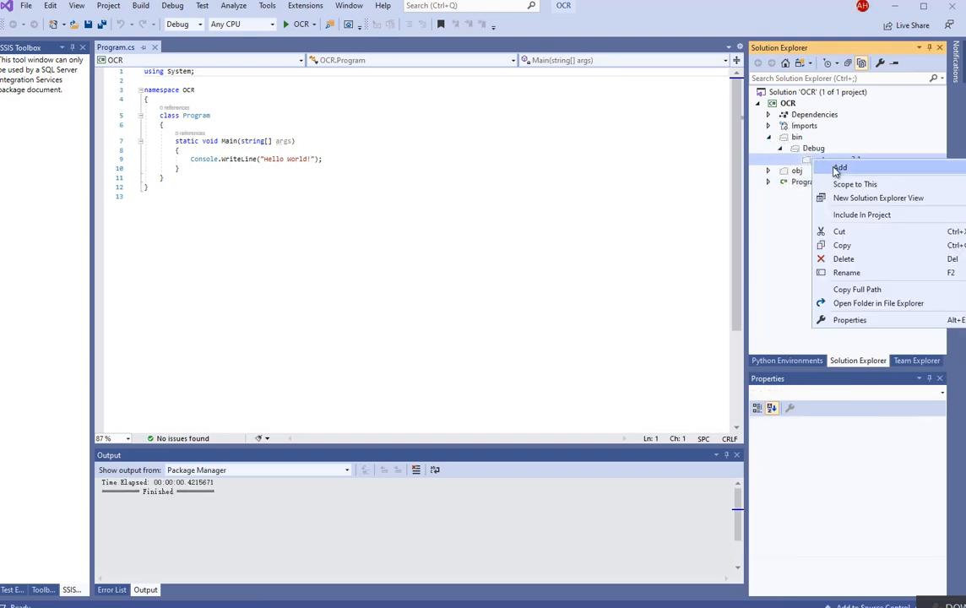
left_click(840, 168)
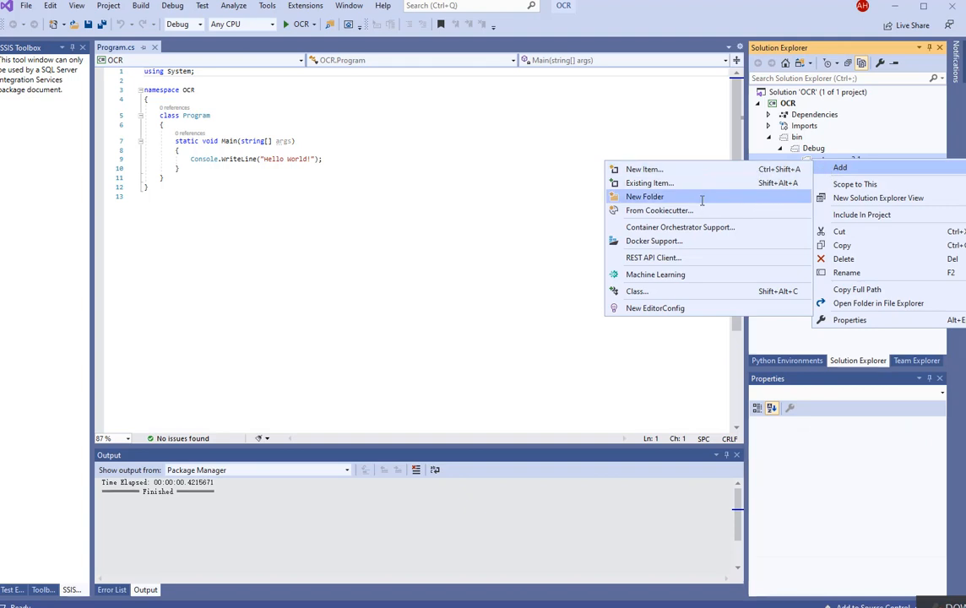
left_click(645, 196)
type("images")
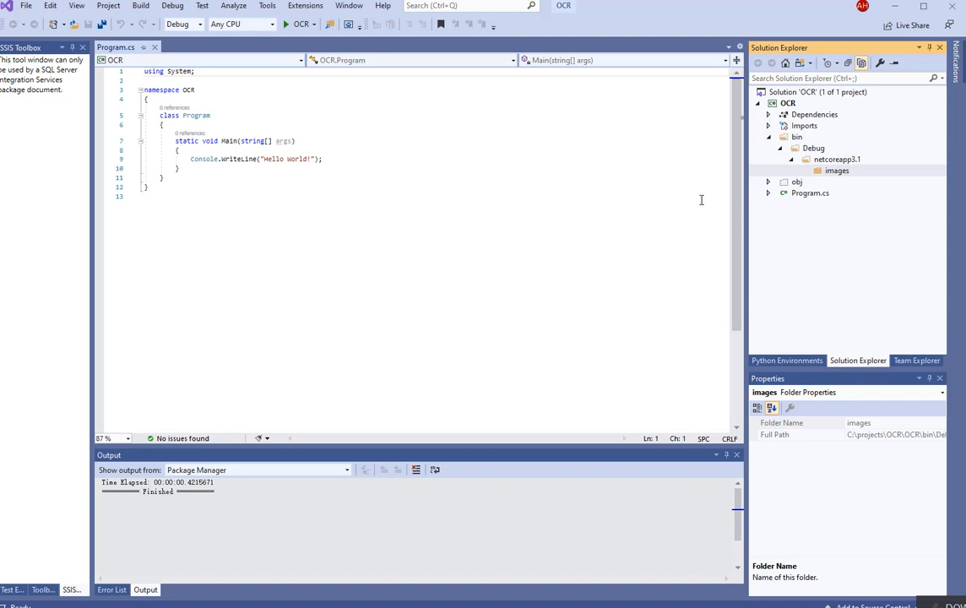
mouse_move(542, 195)
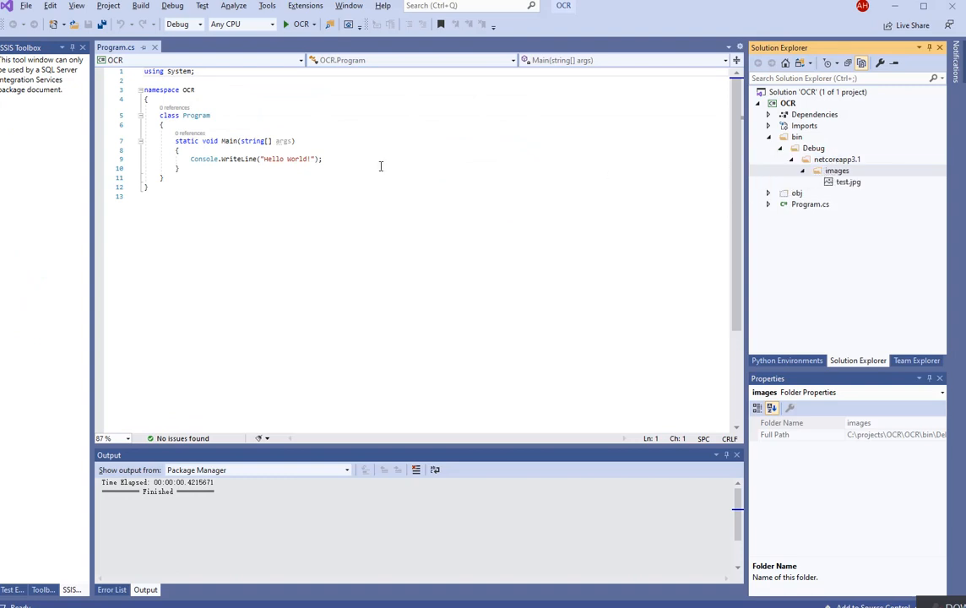
left_click(294, 141)
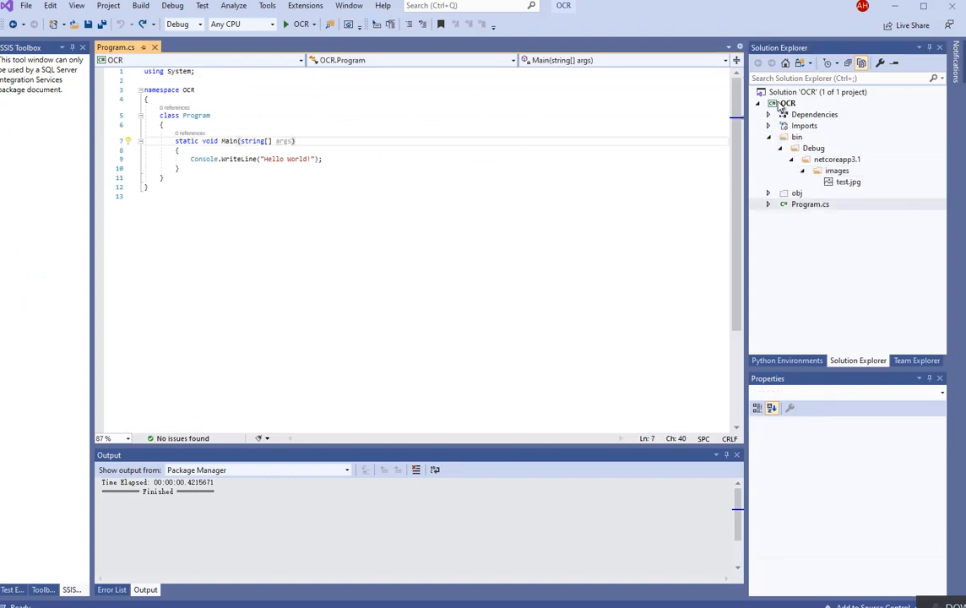
Search 'ironocr' in NuGet Browse, install IronOcr 2020.12.2, and close the package manager.
right_click(786, 103)
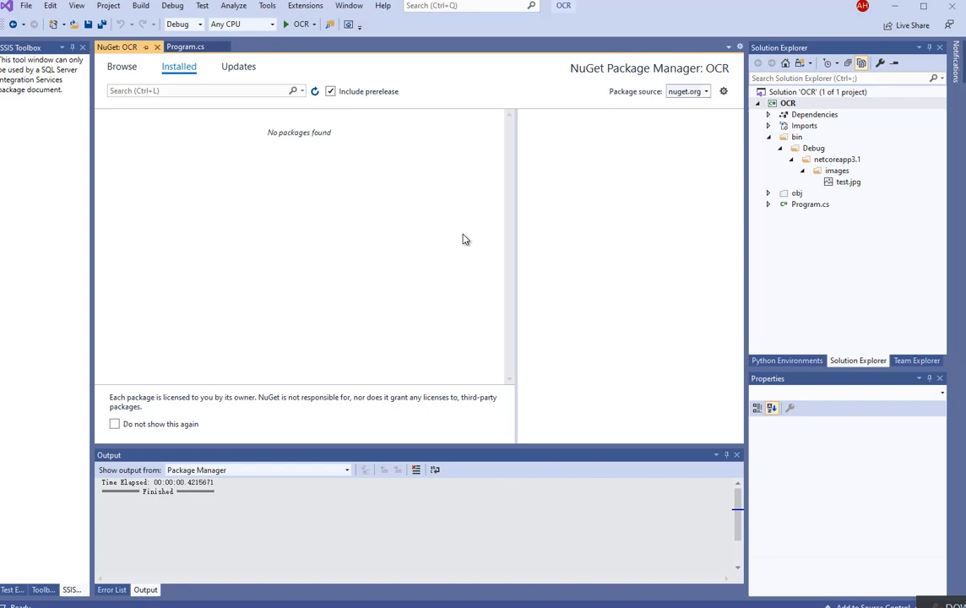
mouse_move(462, 228)
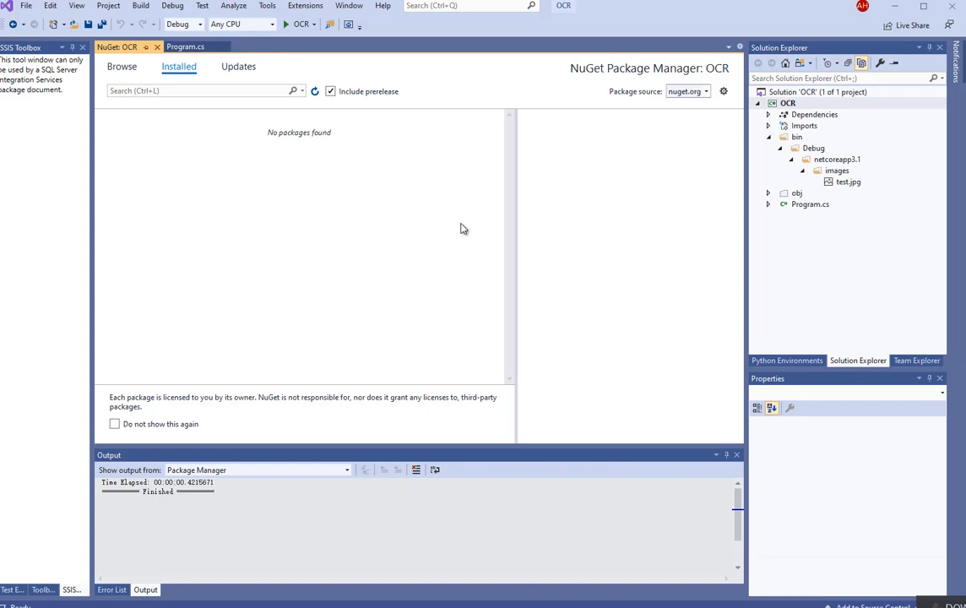
left_click(122, 67)
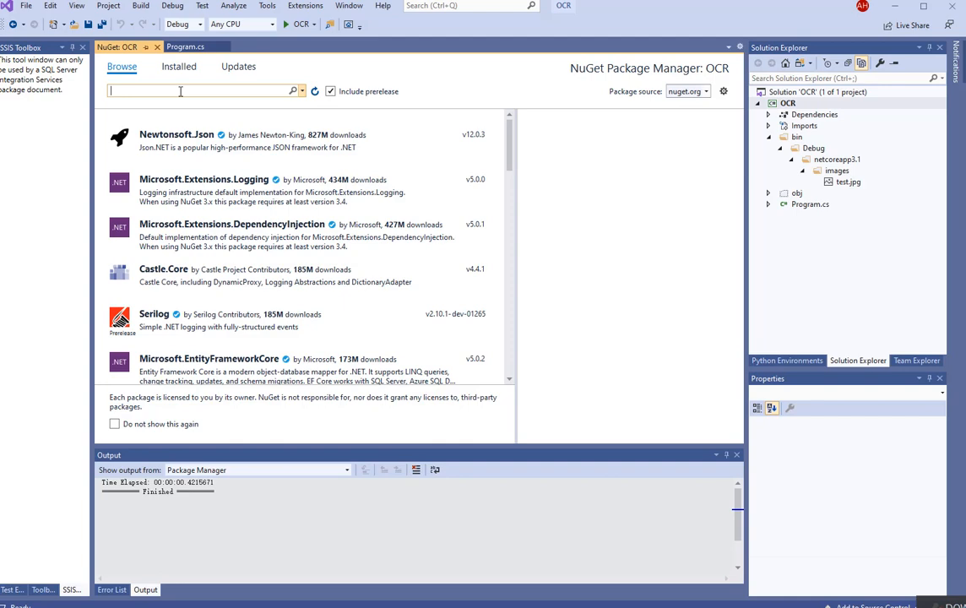
type("ironocr")
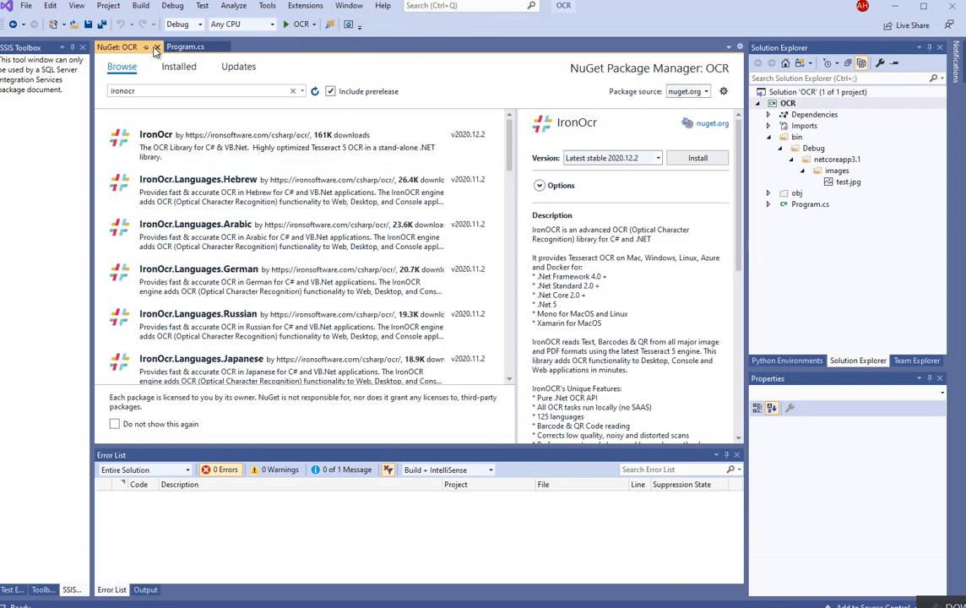
left_click(156, 46)
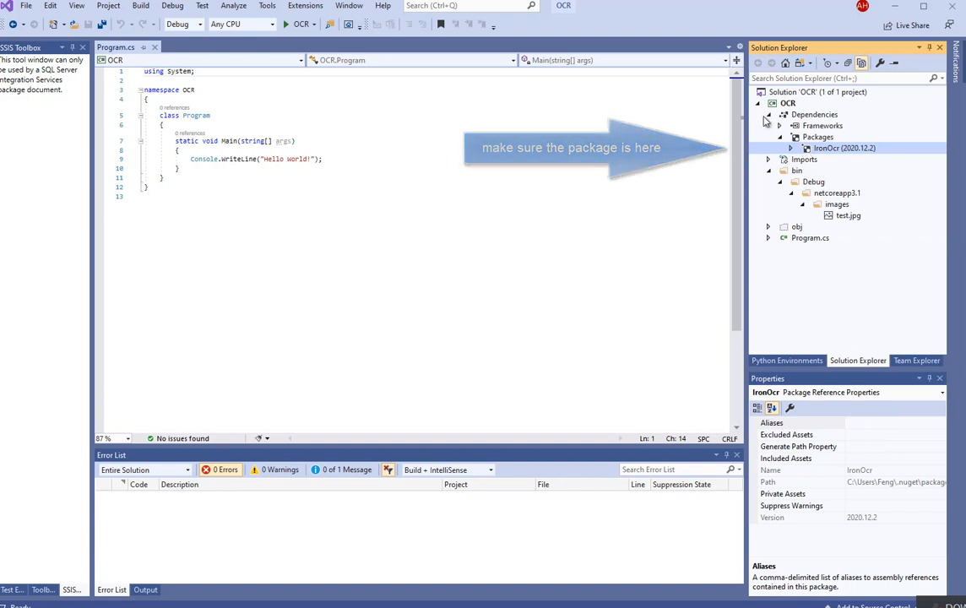
Collapse the OCR project's Dependencies after confirming IronOcr is listed under Packages.
left_click(767, 114)
type("using IronOcr;")
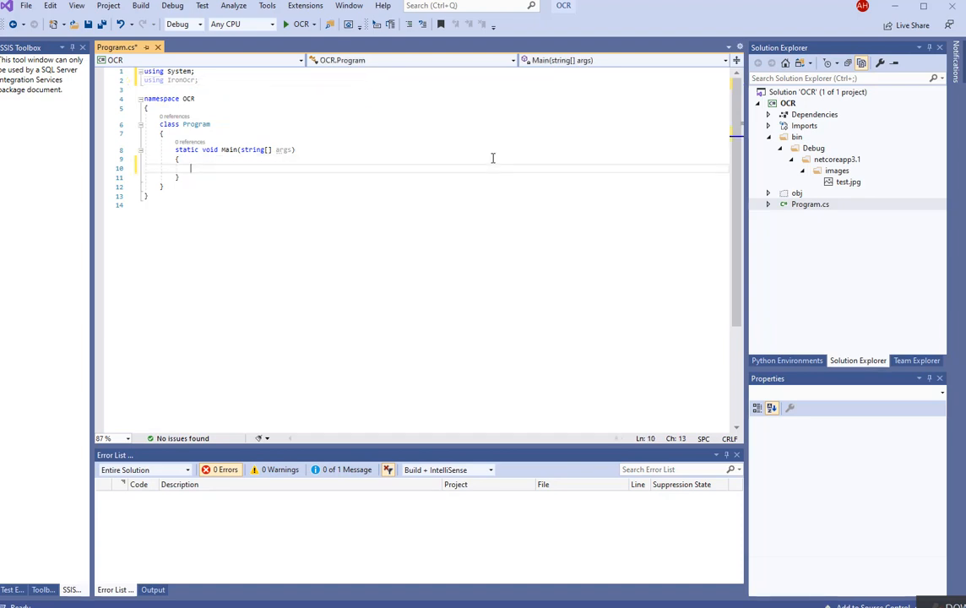
Write Console.WriteLine(new IronOcr.IronTesseract().Read(@"images\test.jpg").Text); followed by Console.ReadKey();.
type("console")
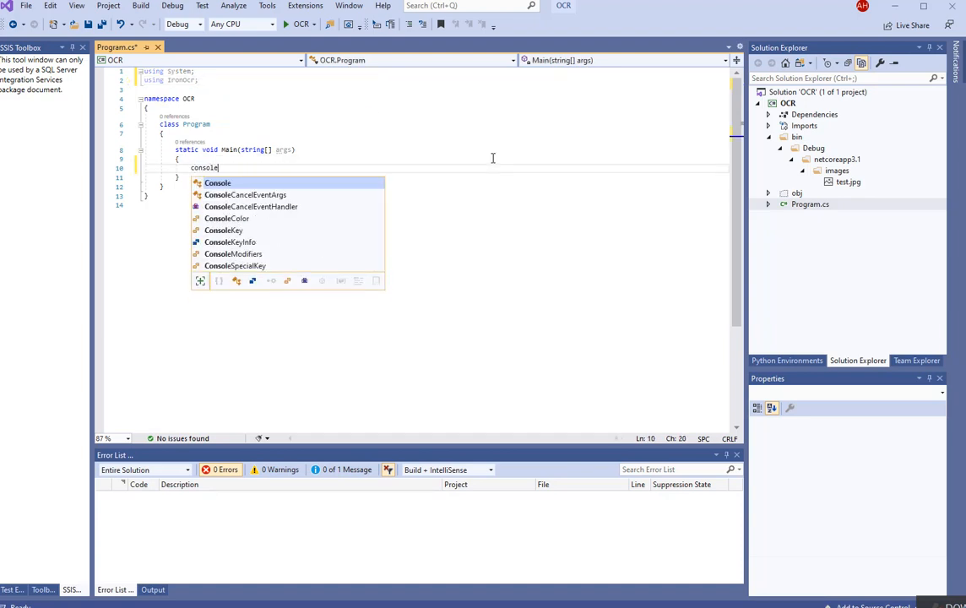
type(".writeln")
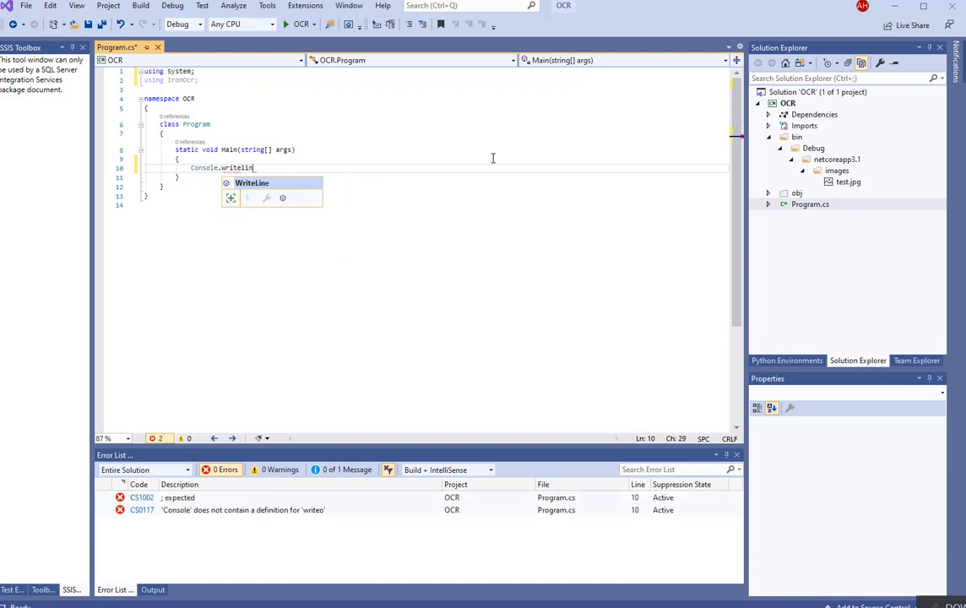
type("(new ironocr")
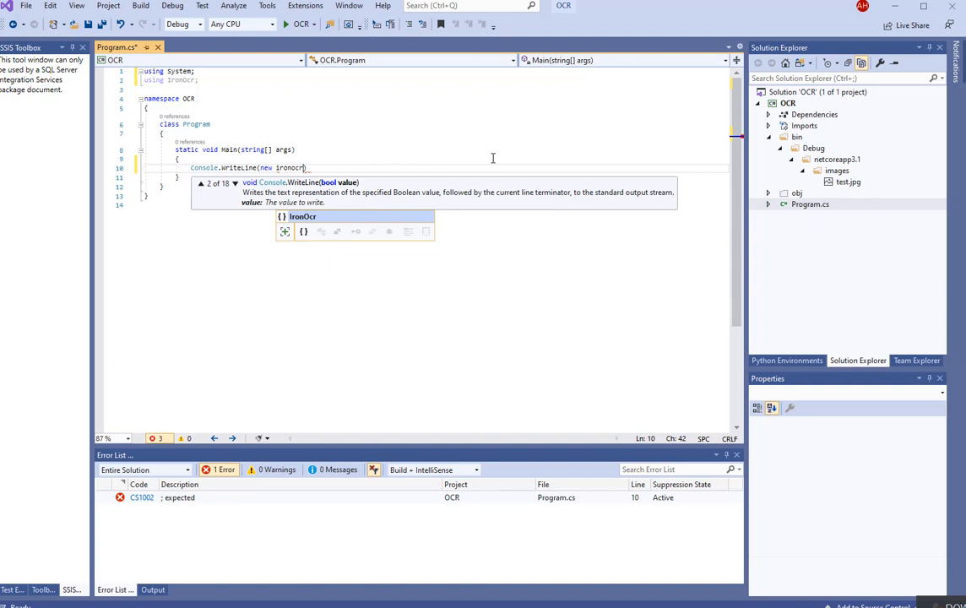
type(".t")
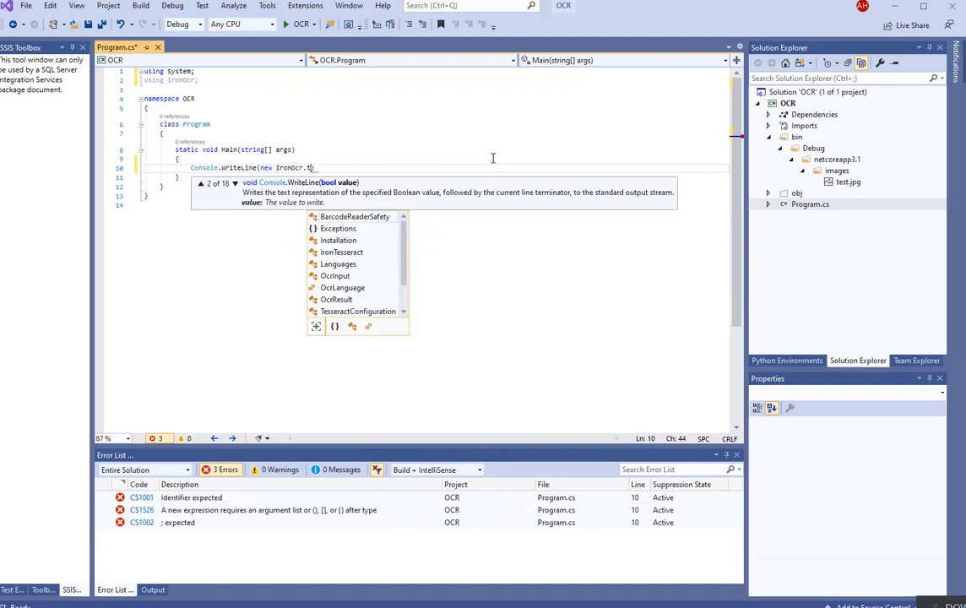
type("ronTesserac")
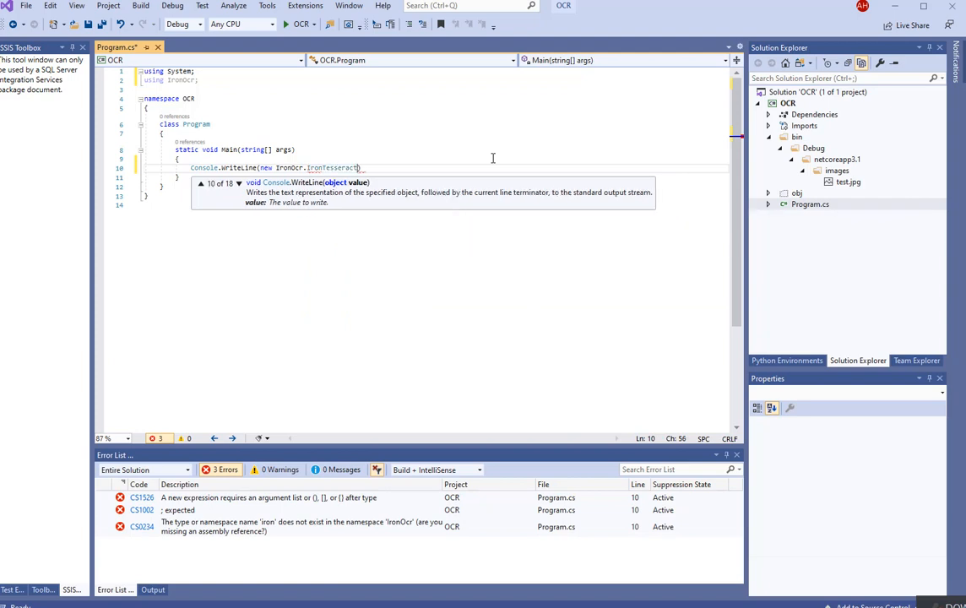
type("().read(")
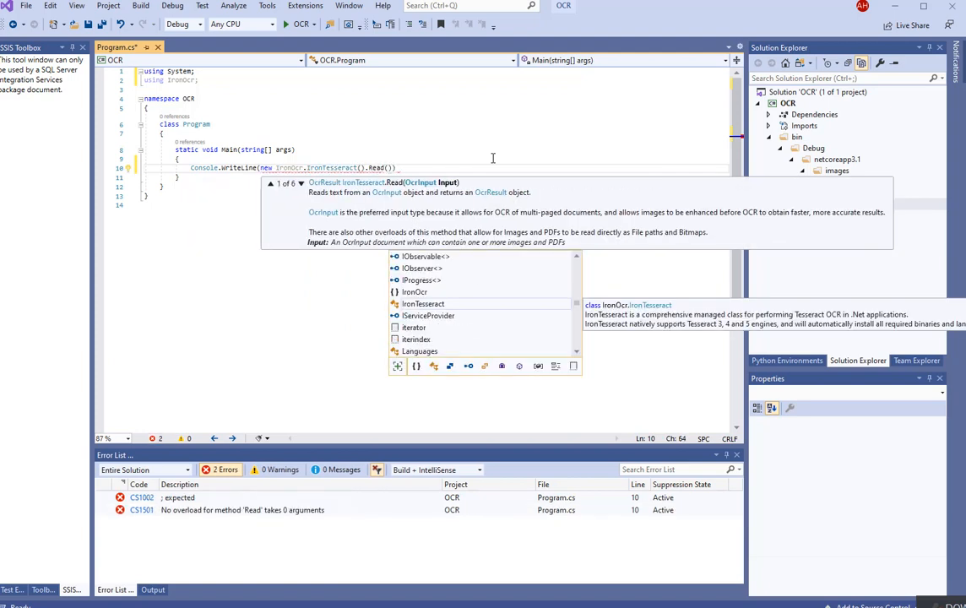
type("@\"\"")
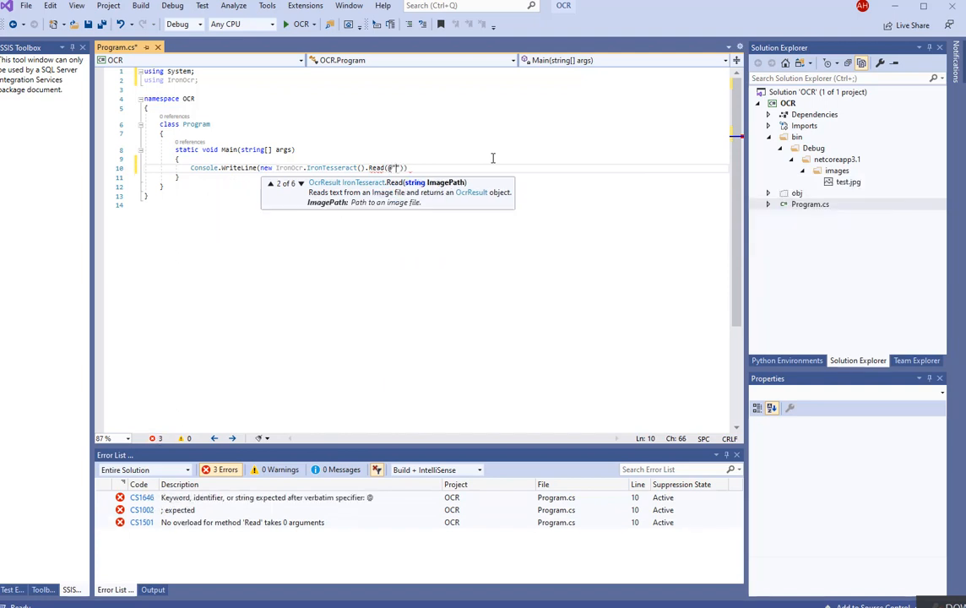
type("image")
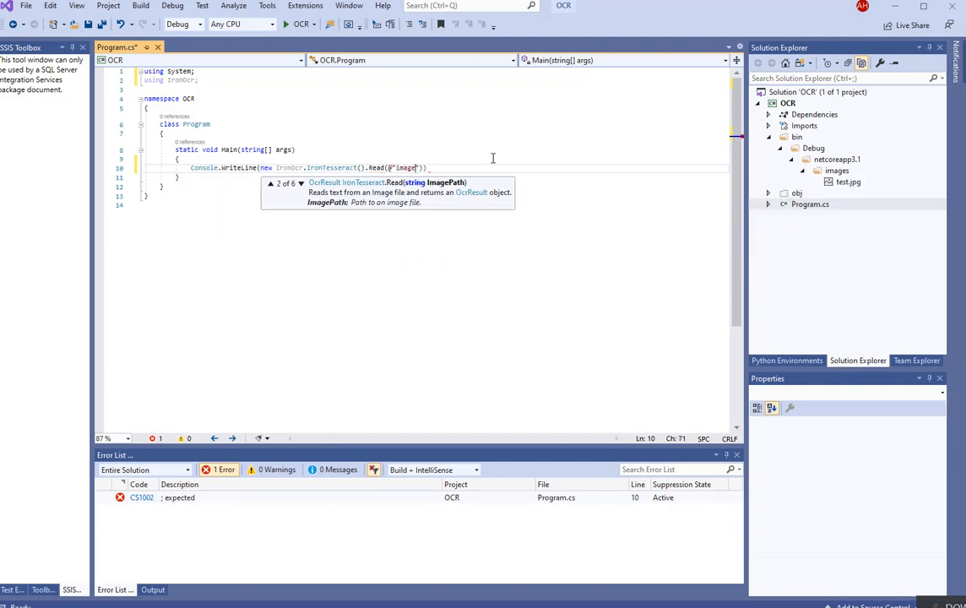
type("s")
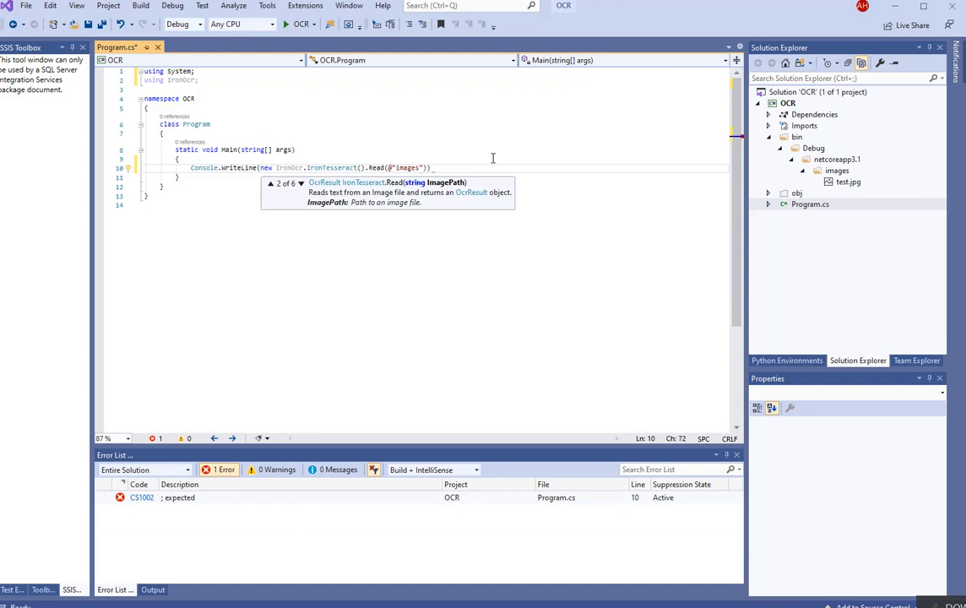
type("\\tes")
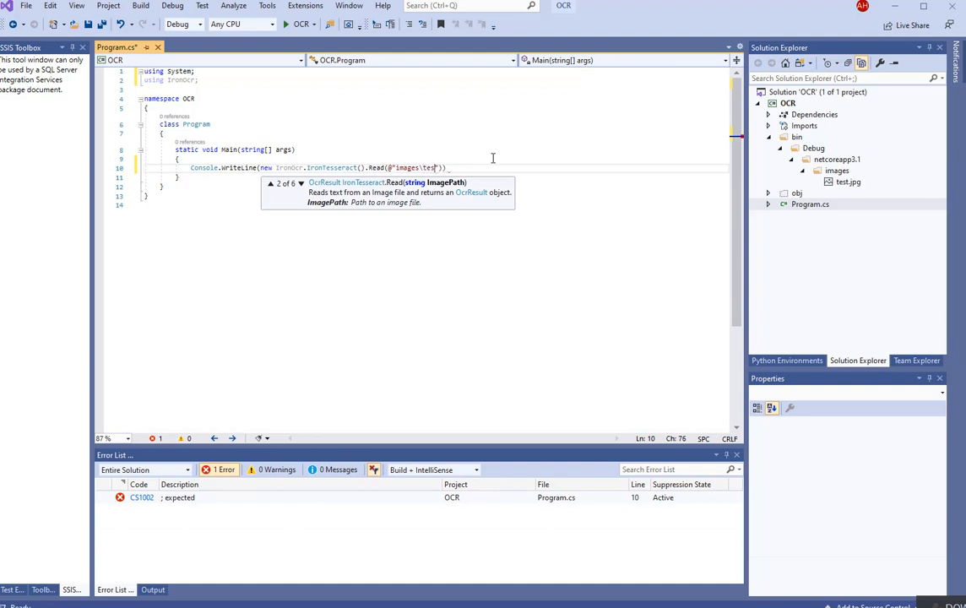
type("t.jpg")
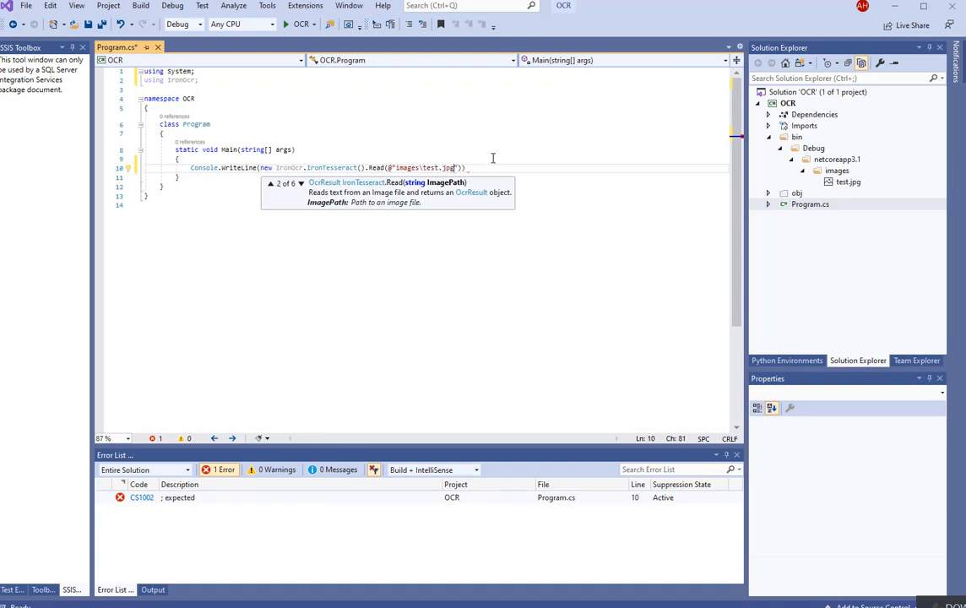
type(".")
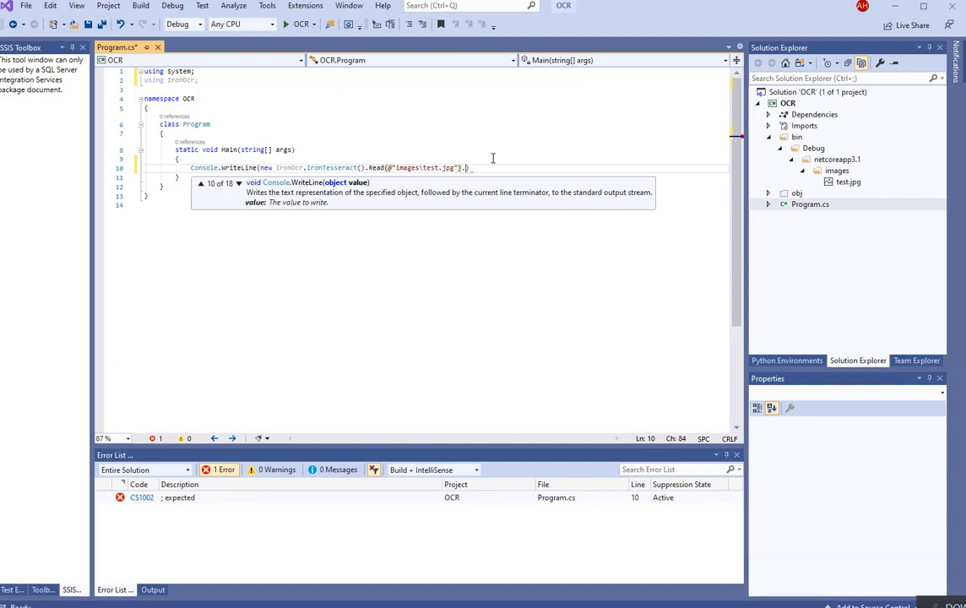
type("Text")
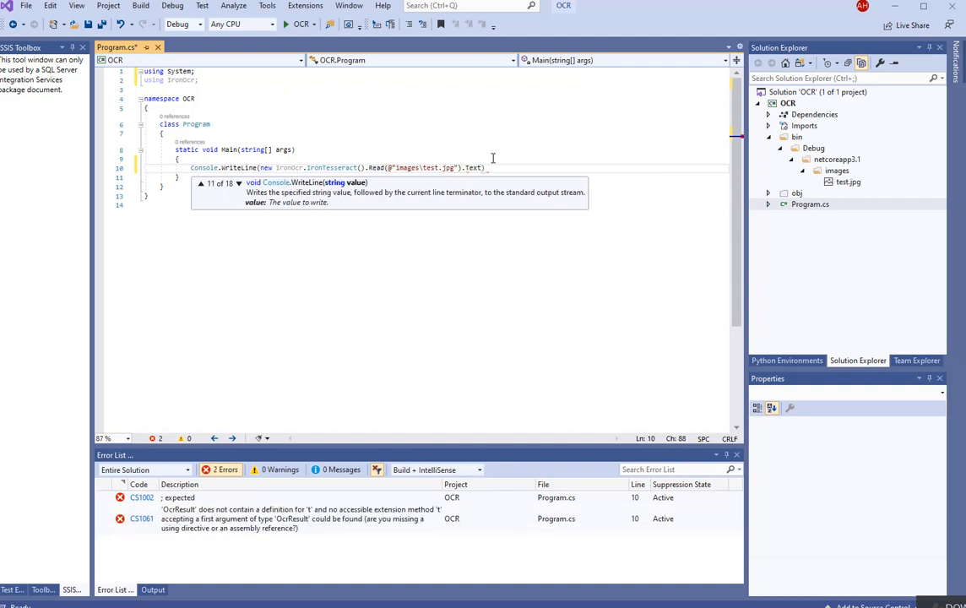
type(";")
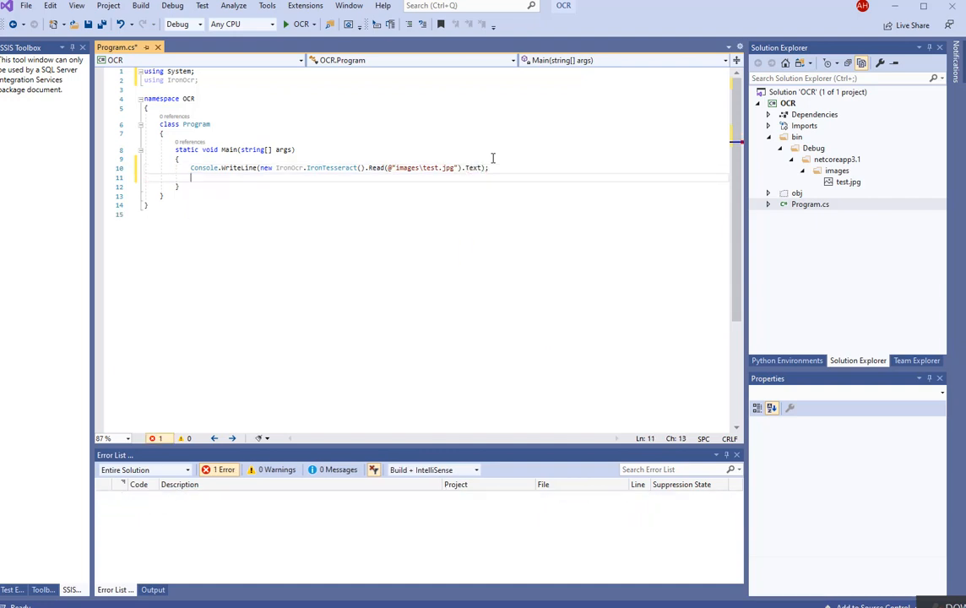
type("Console.readKey();")
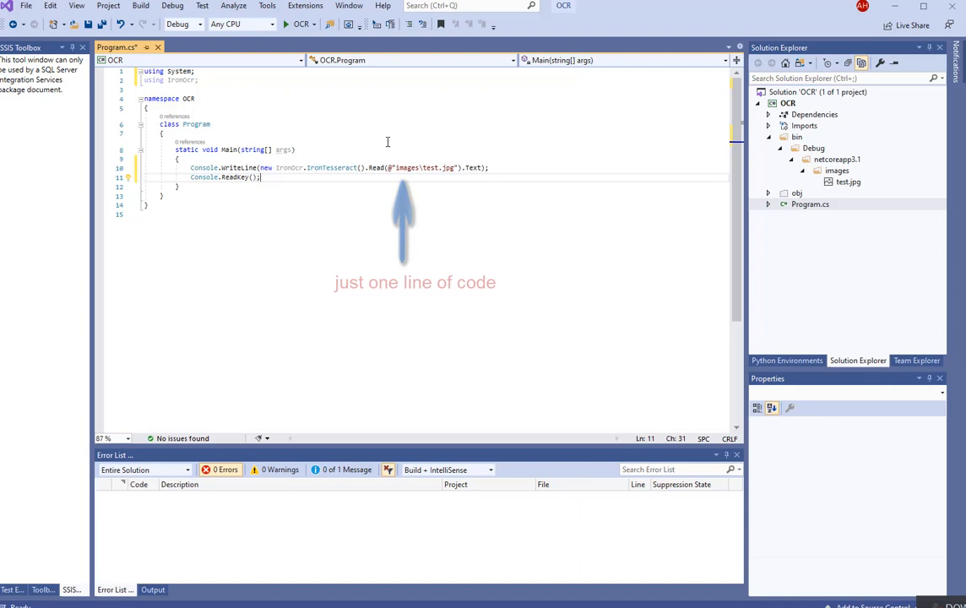
left_click(153, 589)
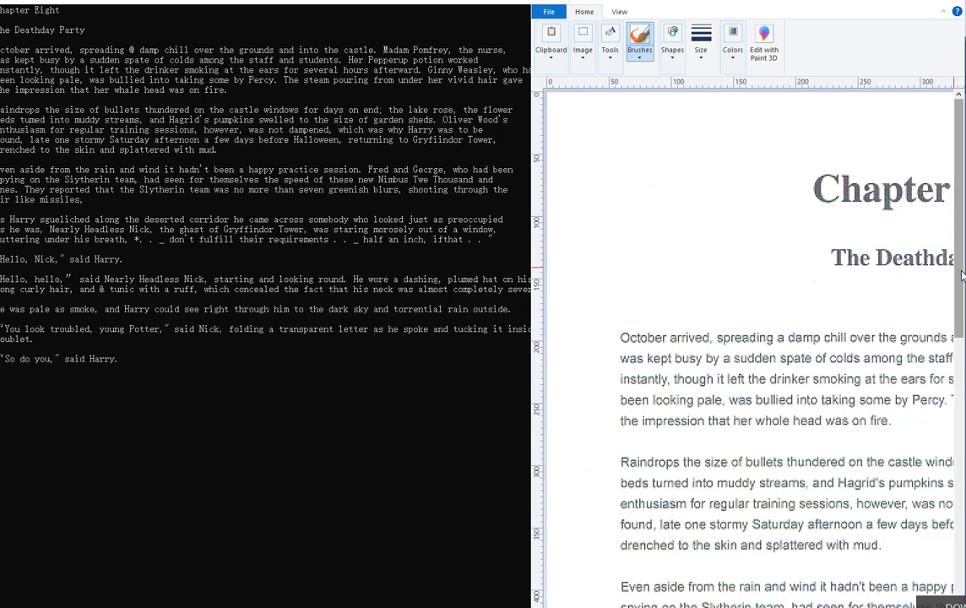
Draw a red line beside the chapter image's paragraphs in Paint to compare with the OCR output.
scroll("down", 3)
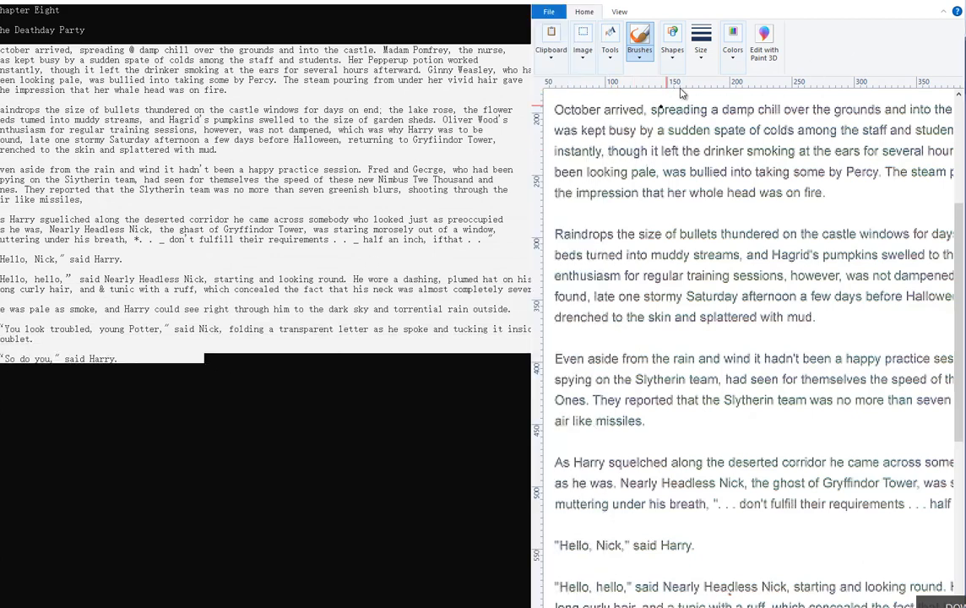
left_click(732, 40)
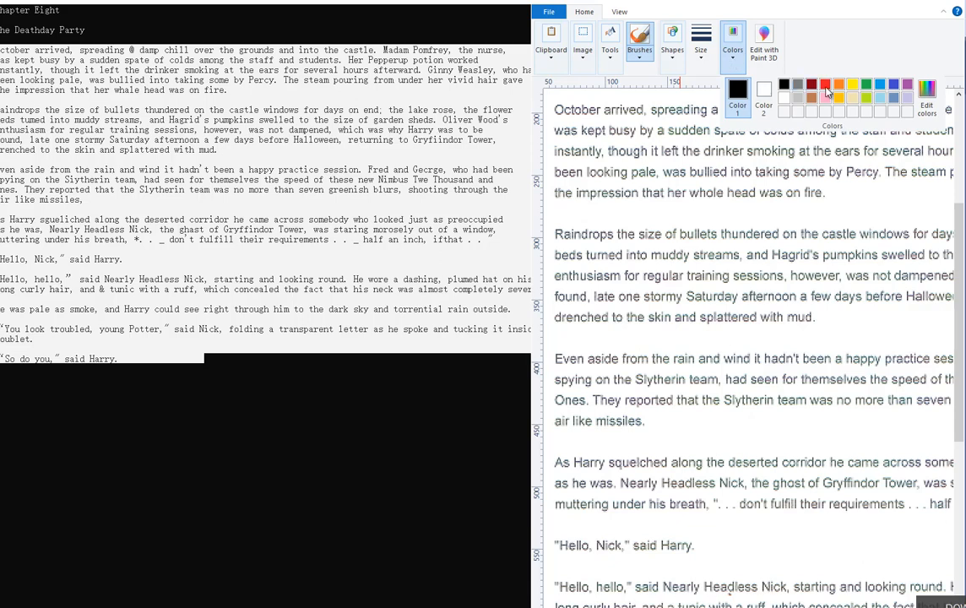
left_click(732, 41)
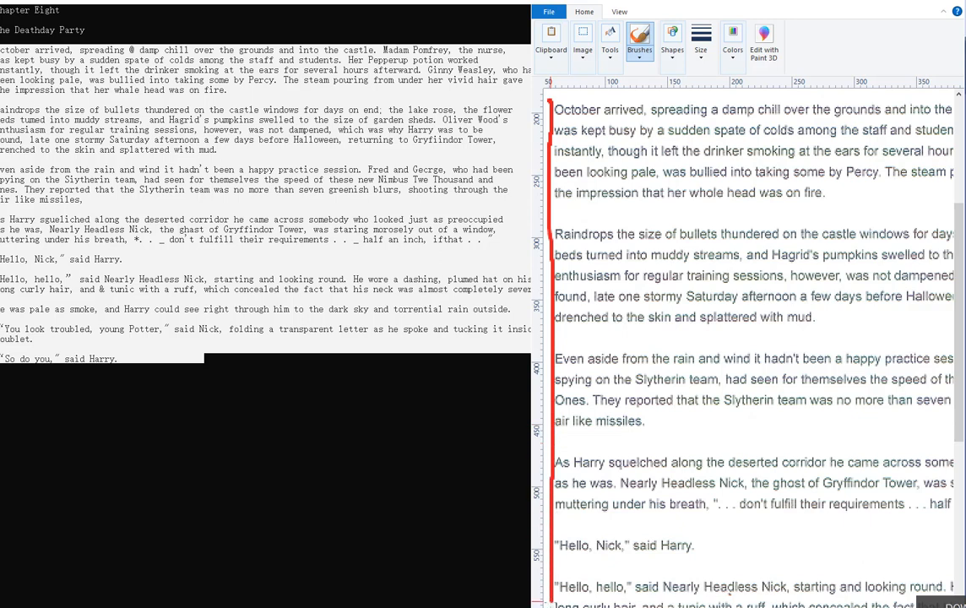
scroll("down", 3)
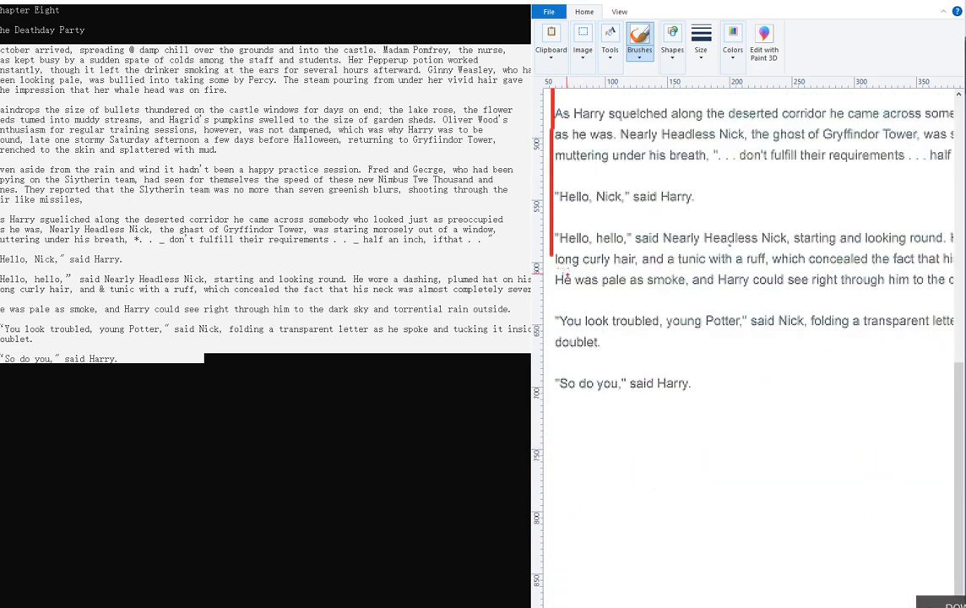